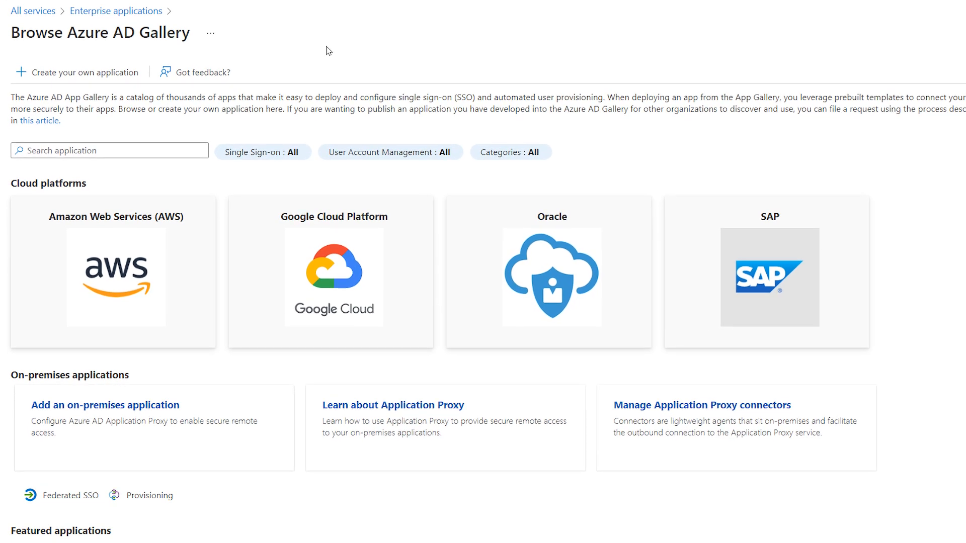
mouse_move(261, 72)
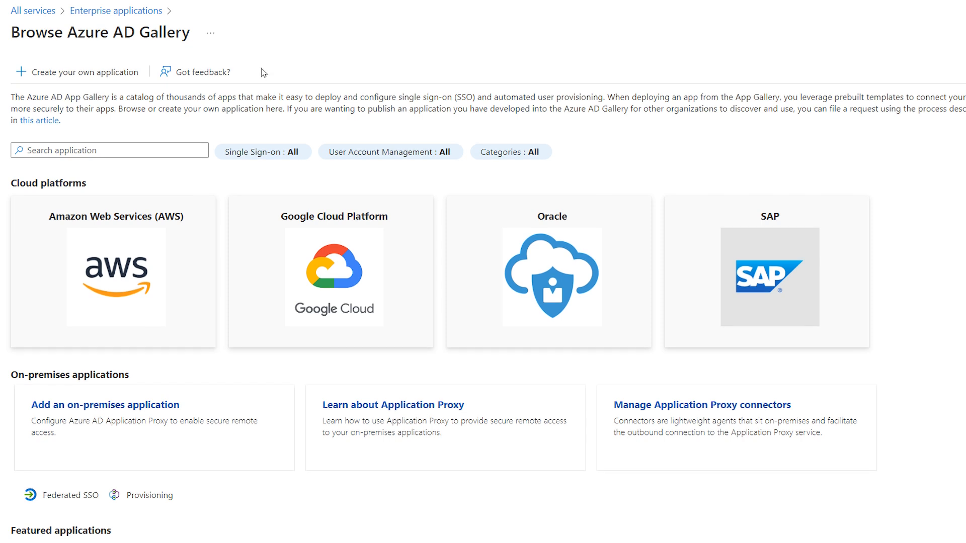
Search the gallery for 'smartdra' and create the SmartDraw enterprise application.
click(109, 150)
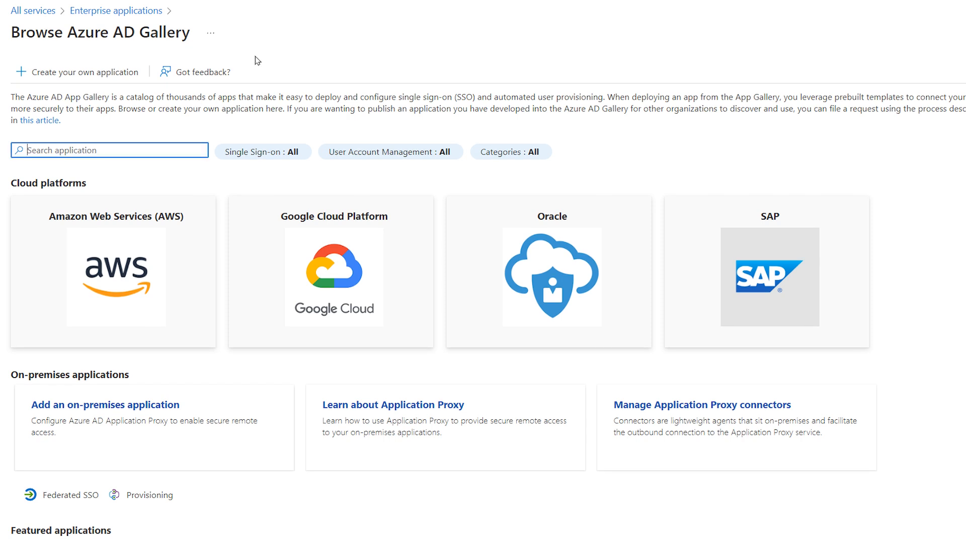
text(smartdraw)
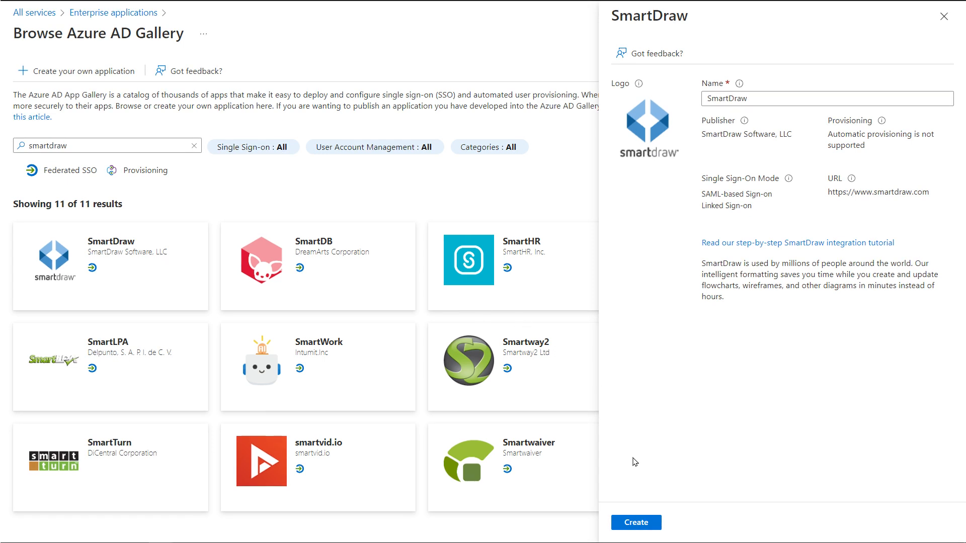
click(636, 522)
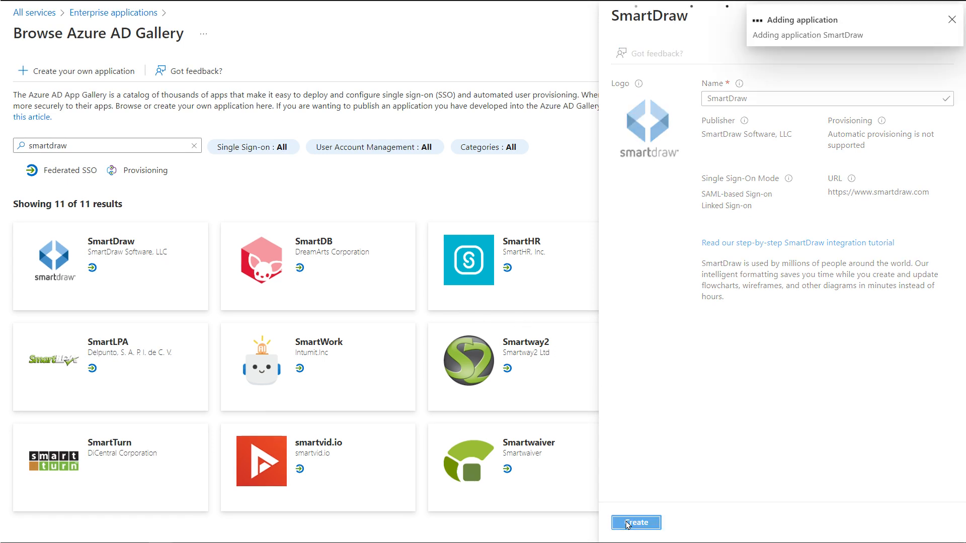
click(635, 522)
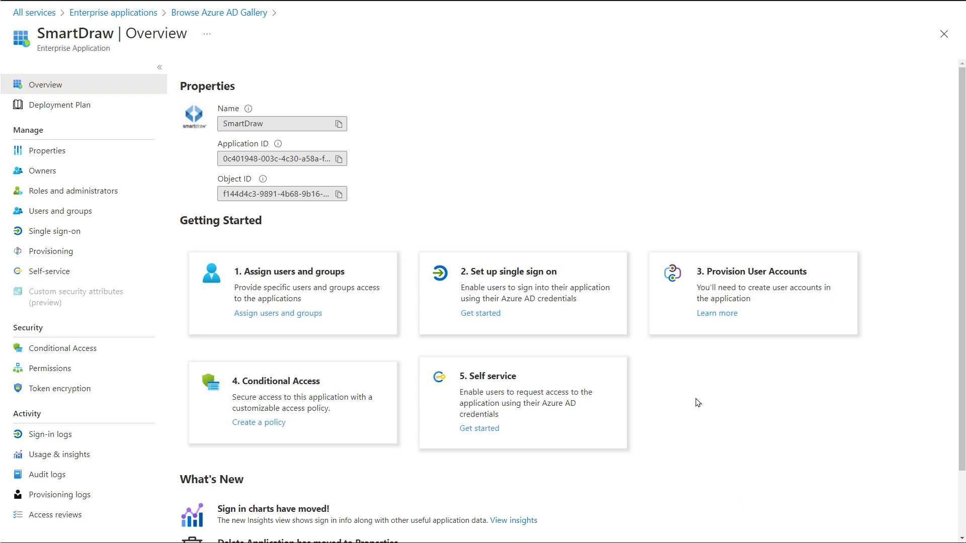
mouse_move(484, 315)
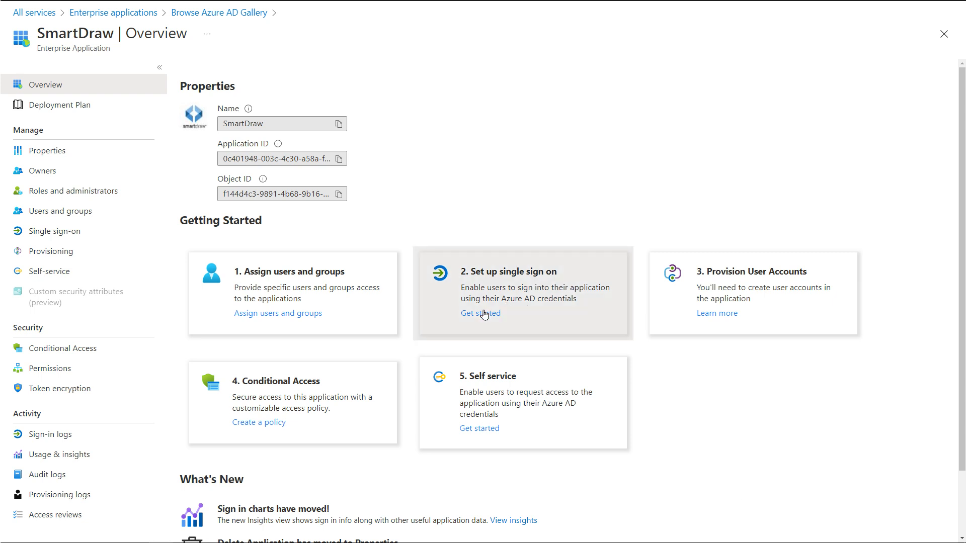
Start single sign-on setup for SmartDraw and pick the SAML method.
click(480, 312)
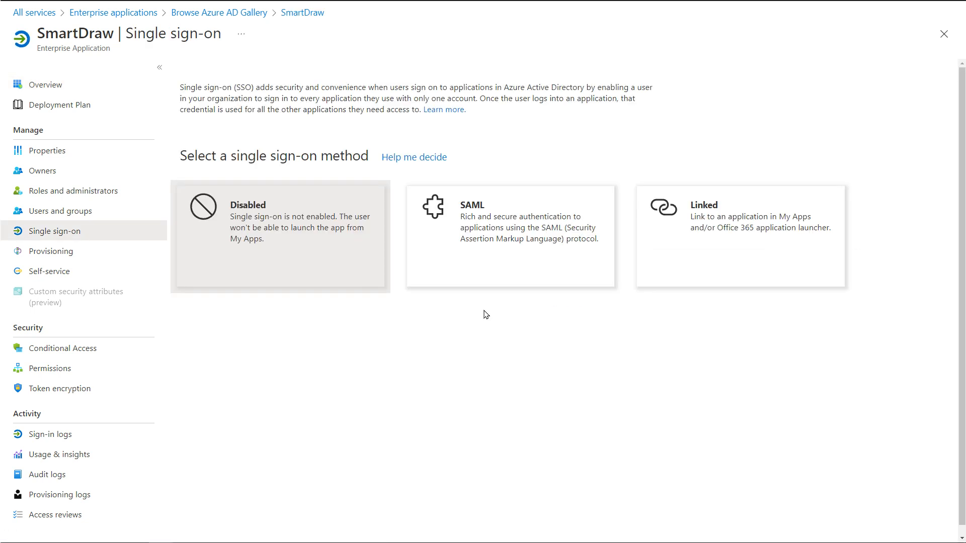
mouse_move(497, 272)
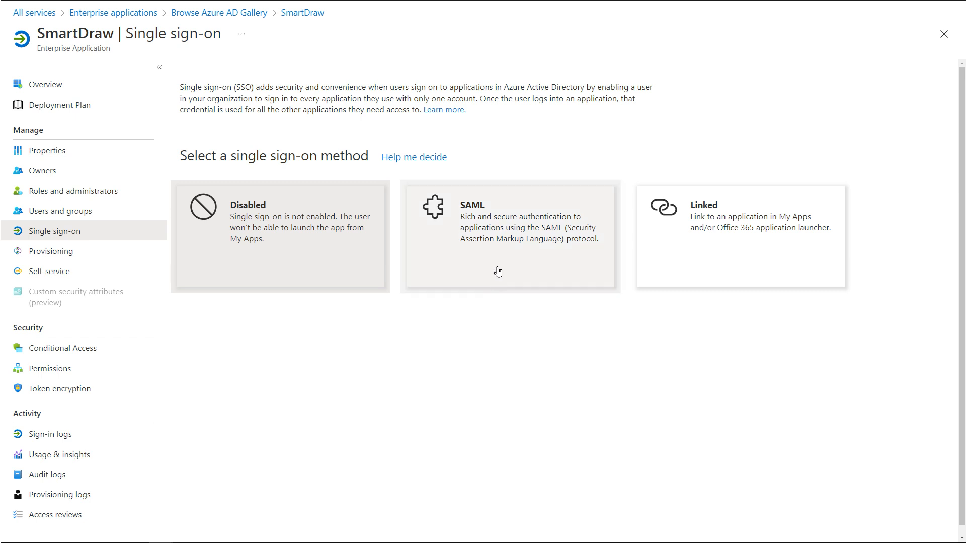
click(510, 236)
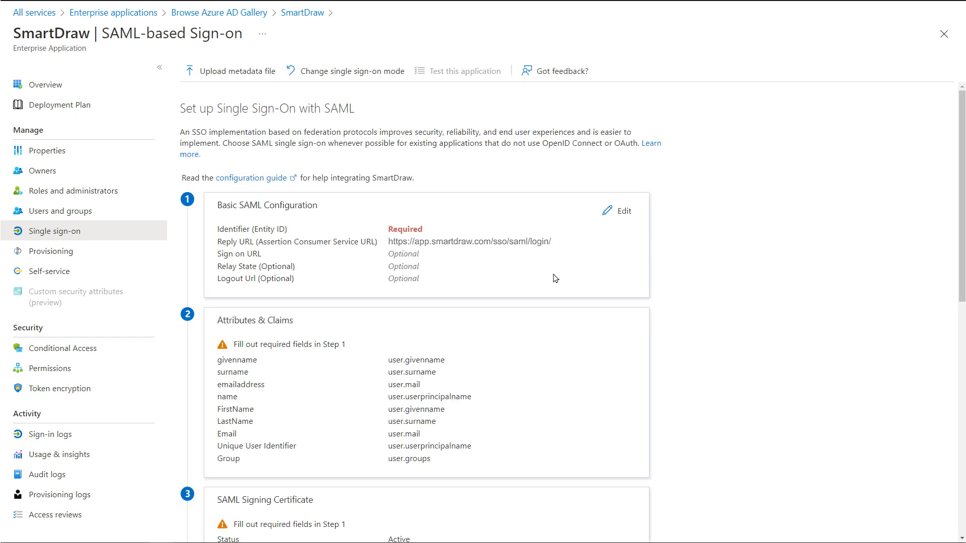
mouse_move(553, 277)
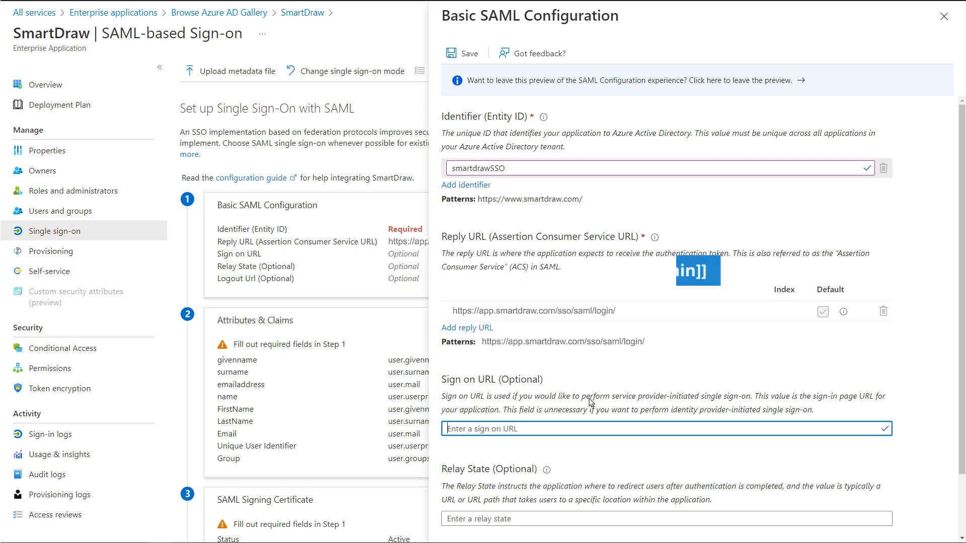
text(https://app.smartdraw.com/sso/saml/login/www.smartdraw.com)
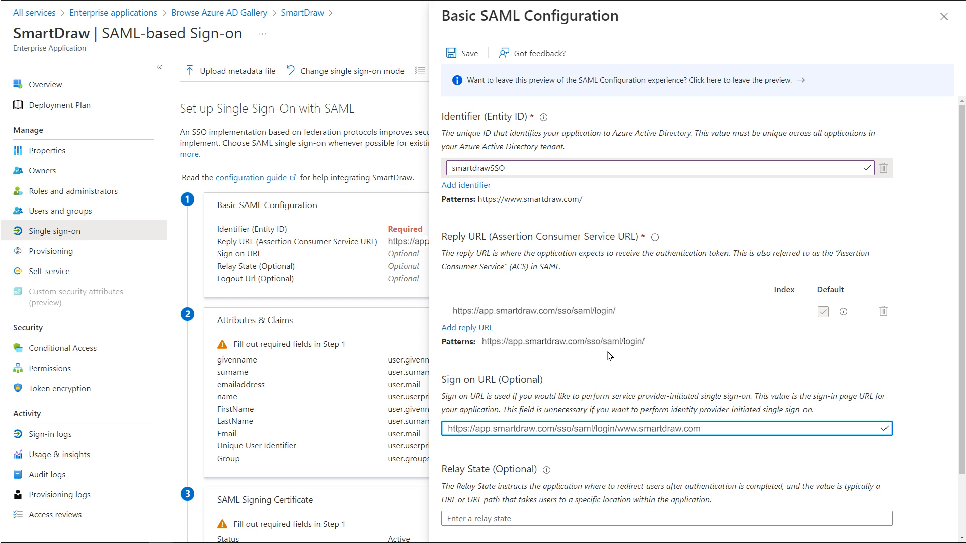
click(461, 53)
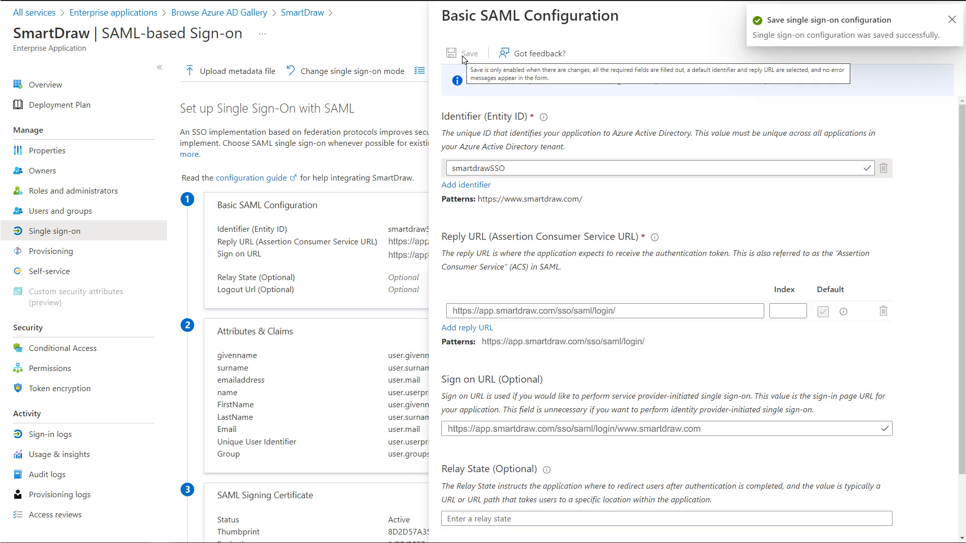
click(950, 16)
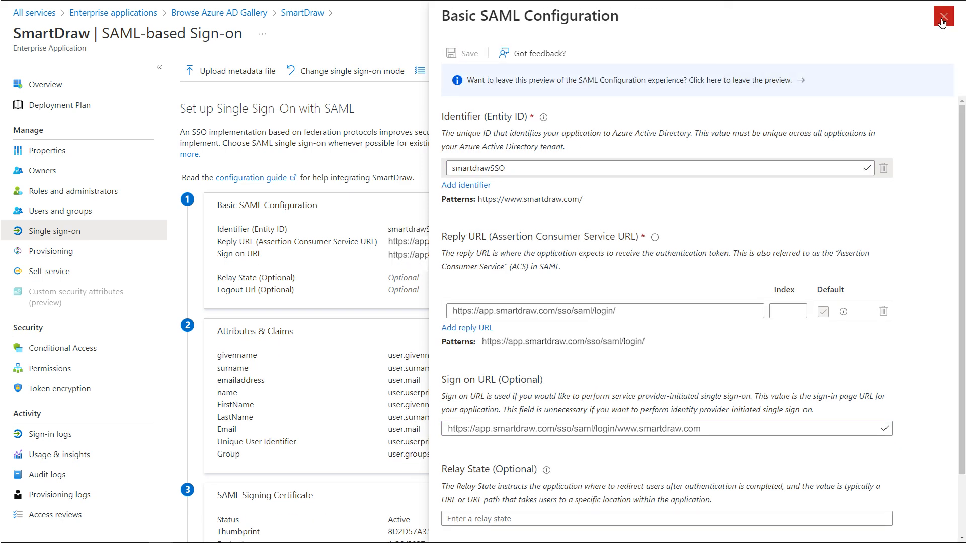
click(942, 16)
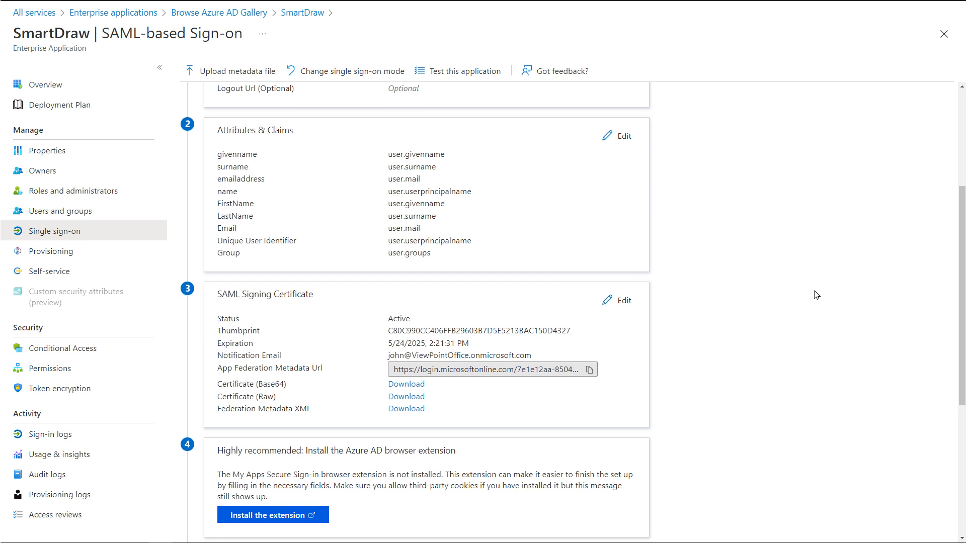
click(615, 135)
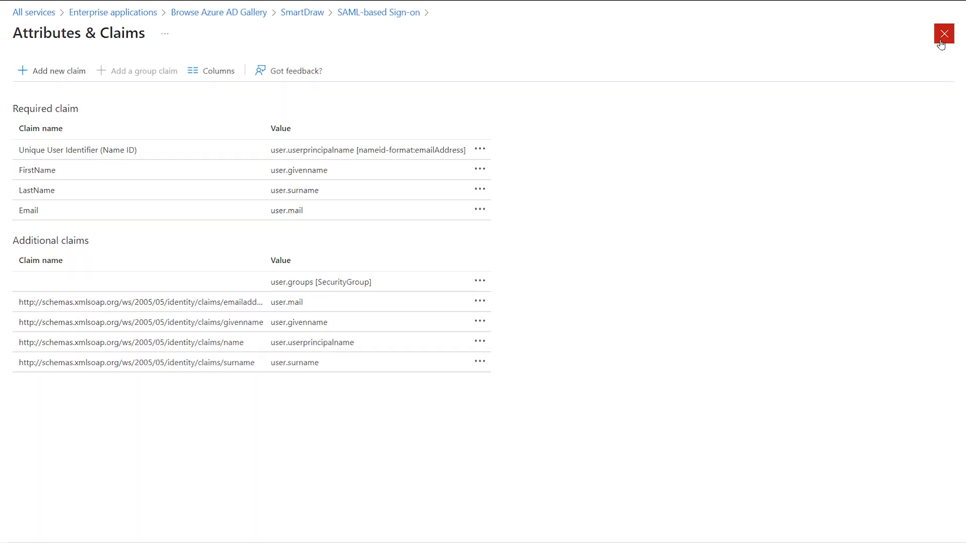
click(944, 34)
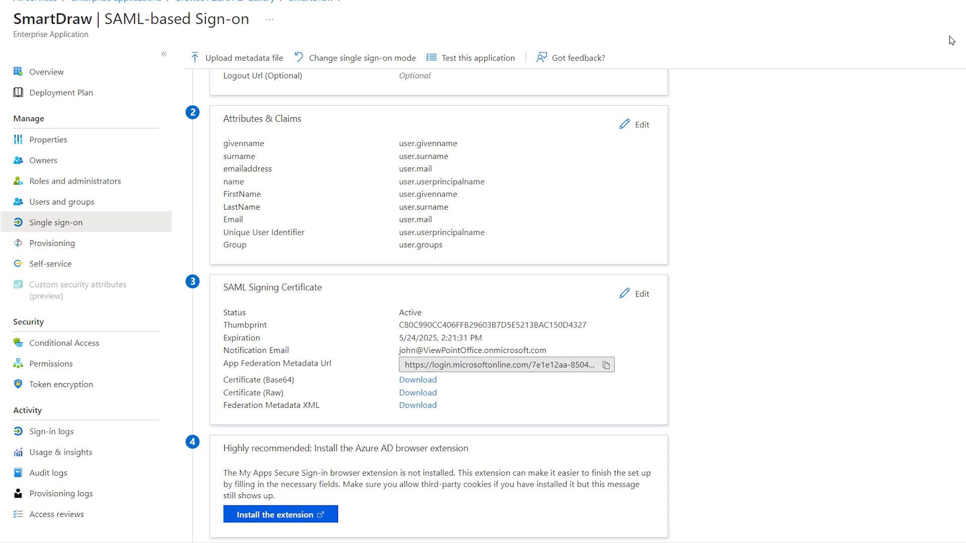
Download the Federation Metadata XML from the SAML Signing Certificate section.
scroll(down, 3)
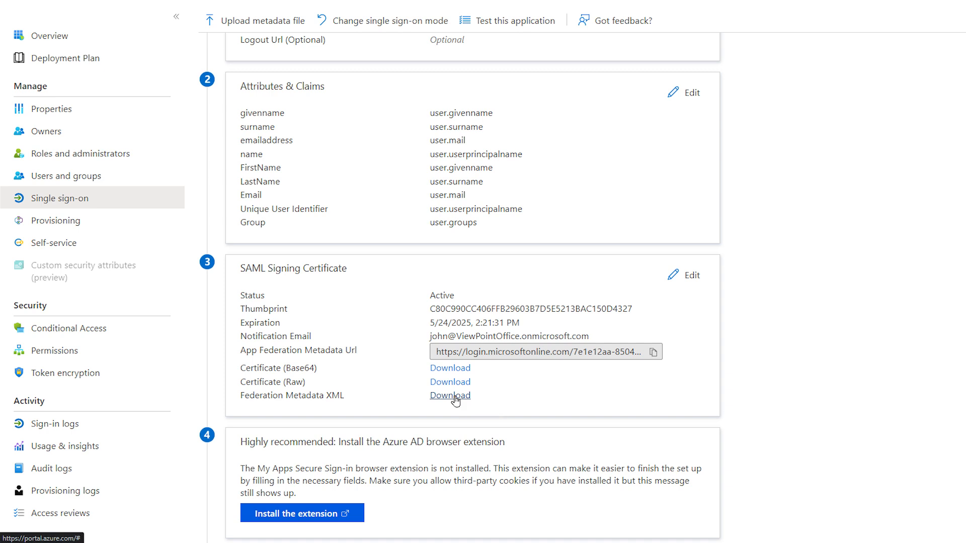
click(450, 395)
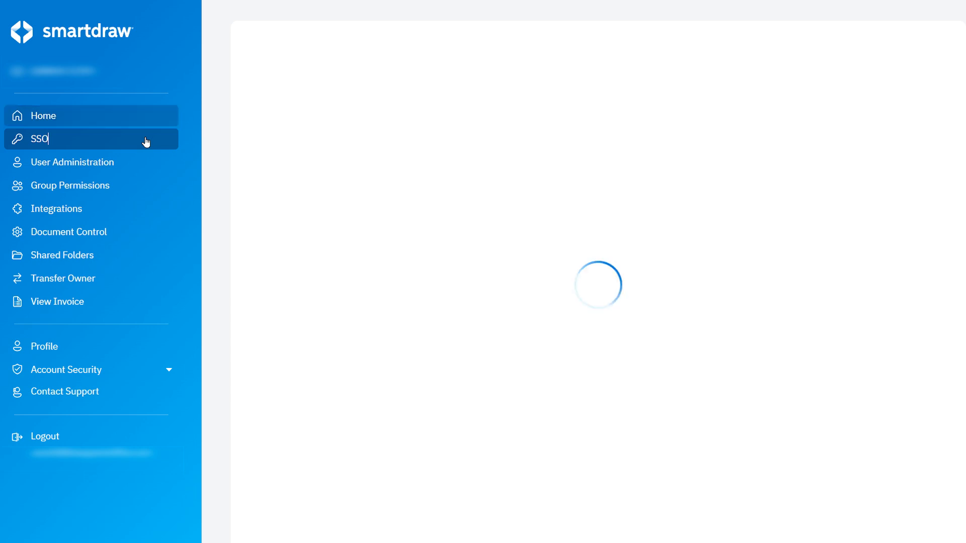
Import SmartDraw.xml through SSO's Import SAML Metadata option.
click(40, 139)
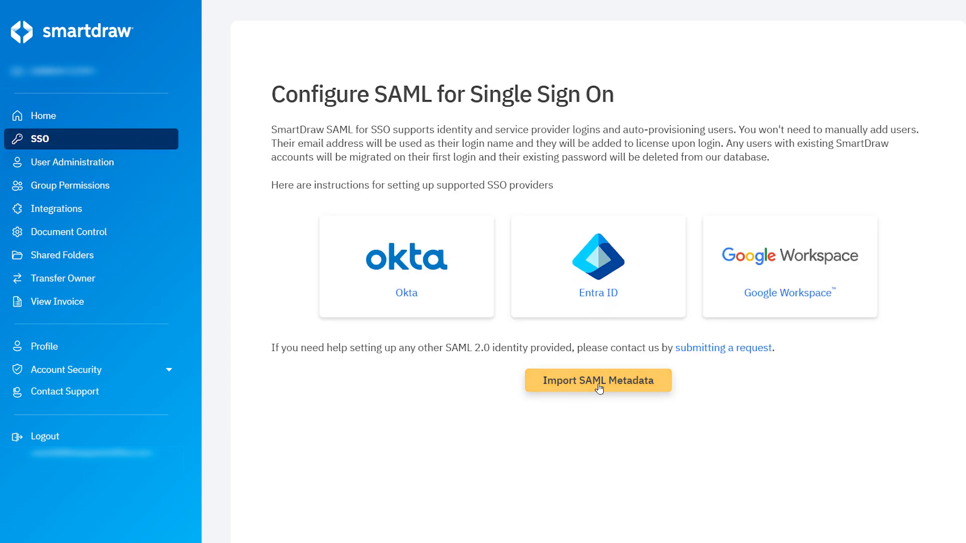
click(597, 380)
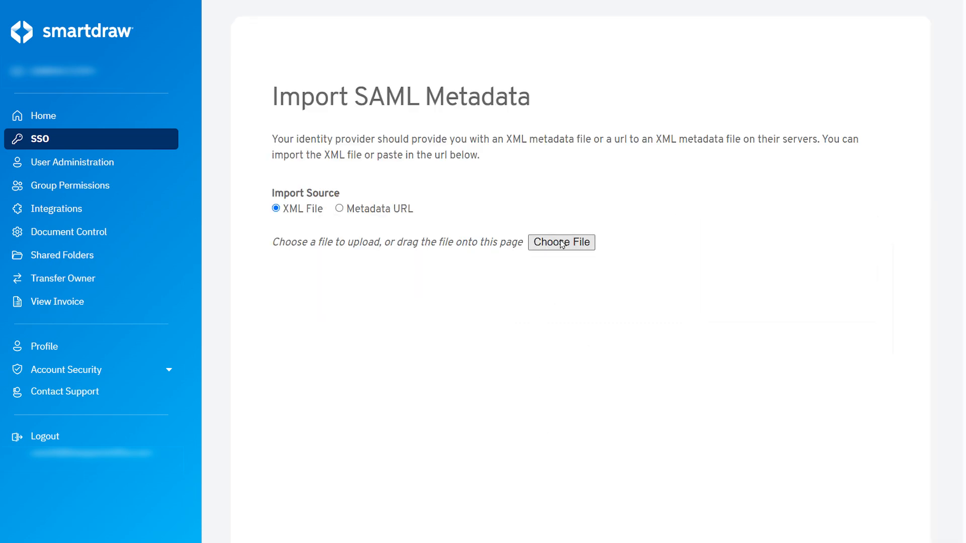
click(560, 242)
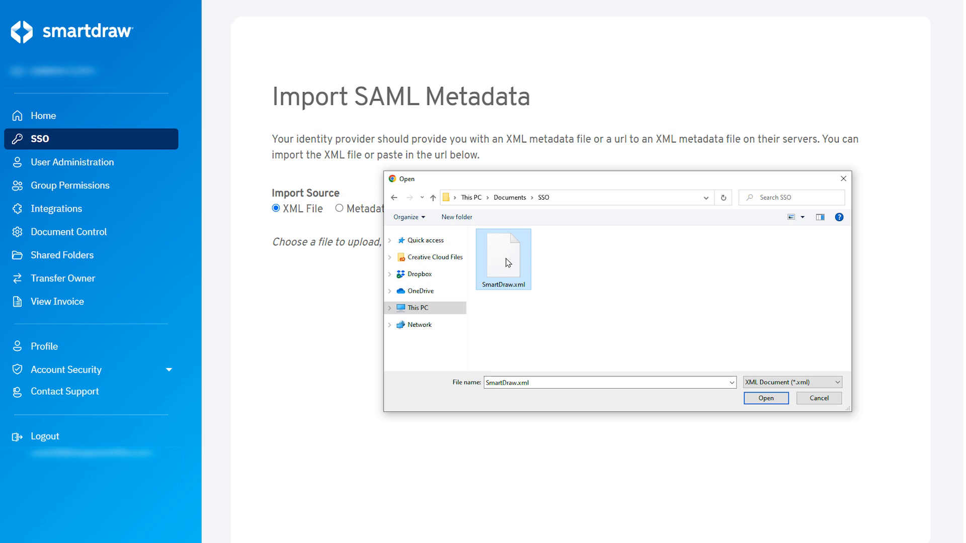
click(766, 398)
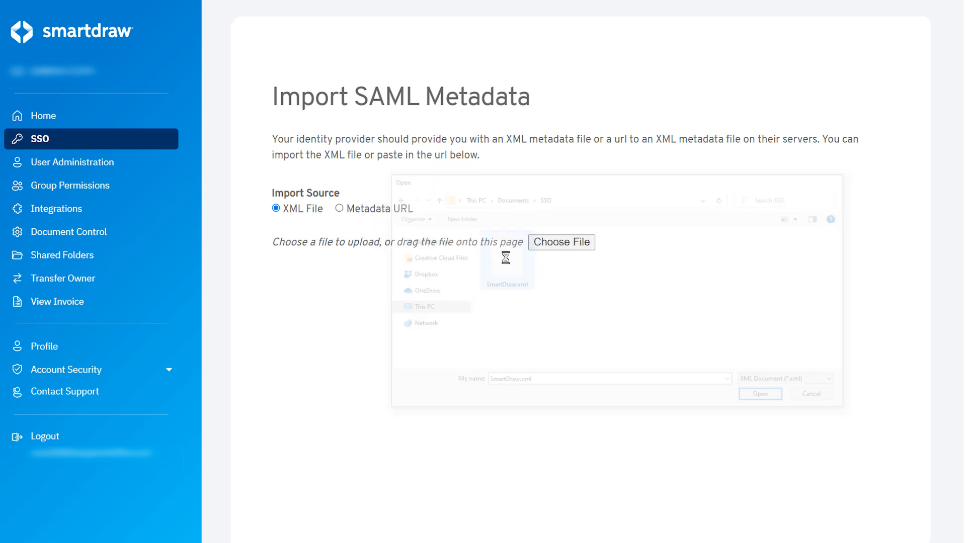
click(759, 393)
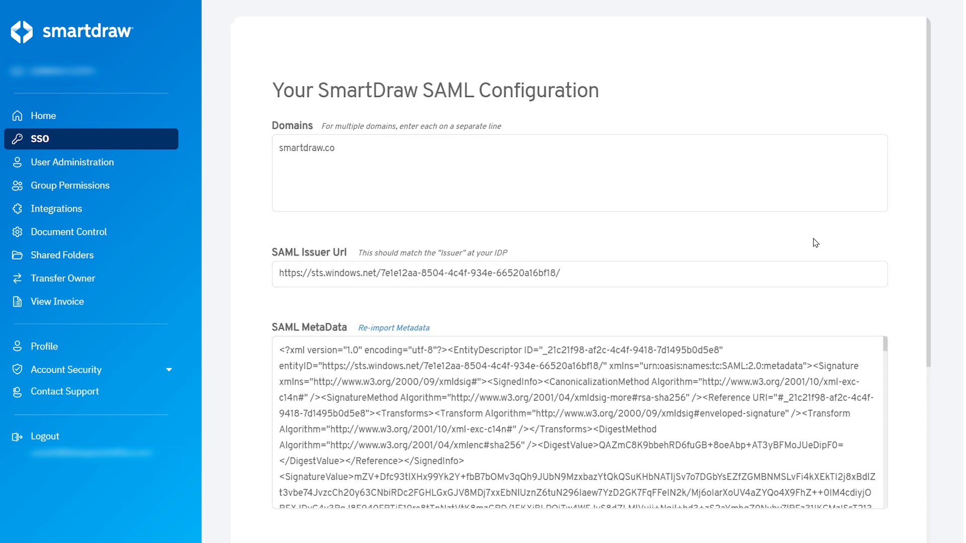
scroll(down, 3)
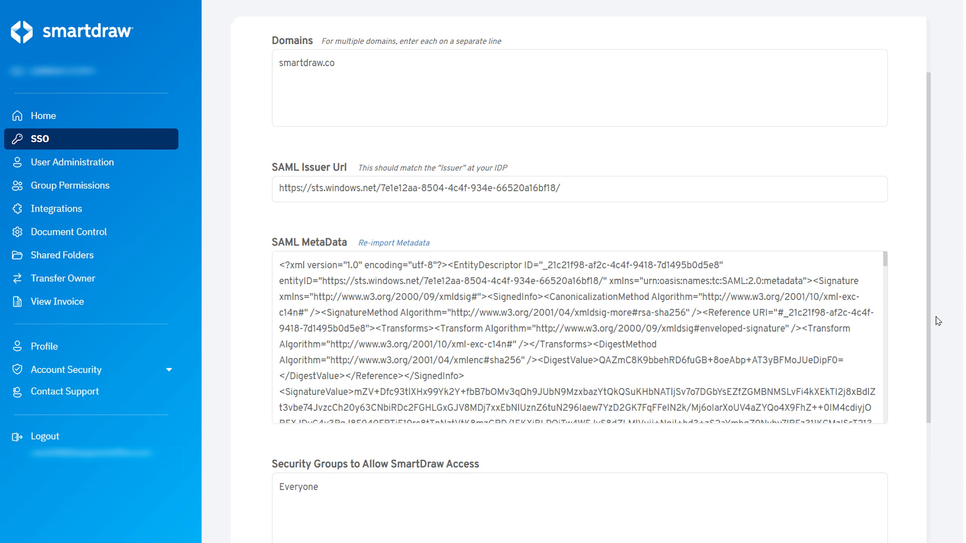
scroll(down, 3)
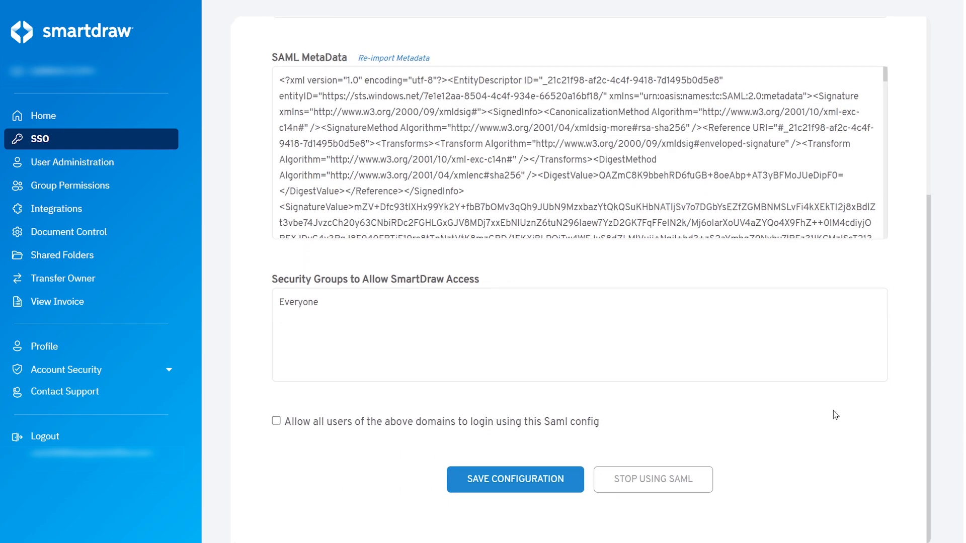
click(515, 480)
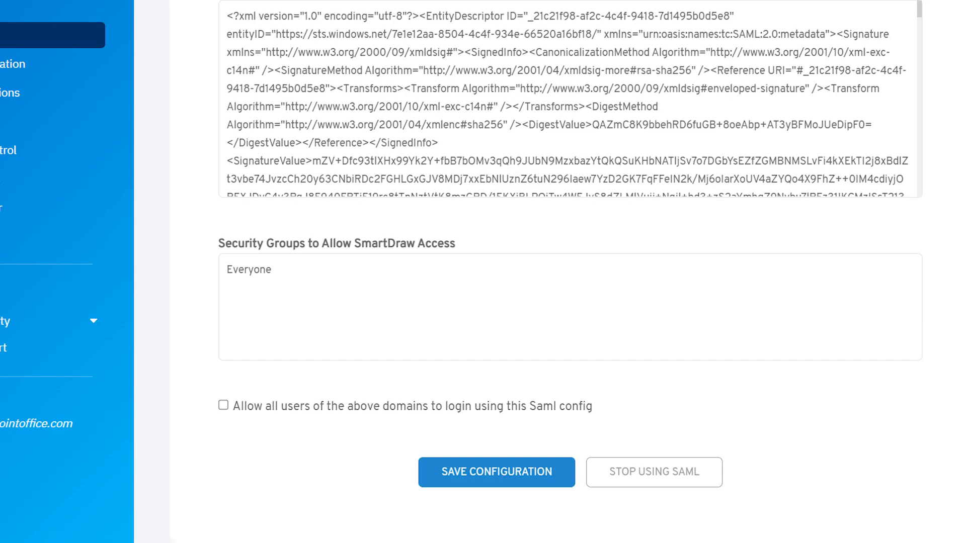
mouse_move(340, 405)
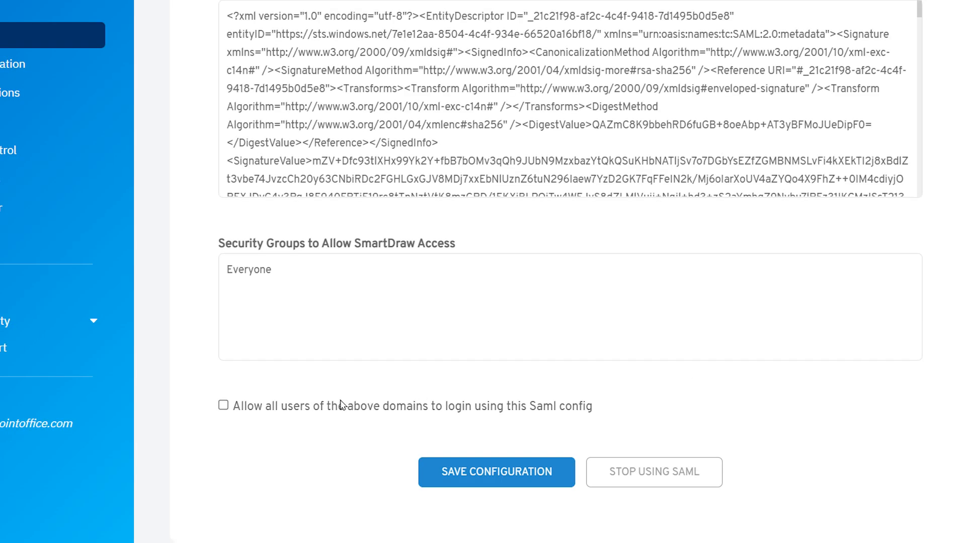
Tick 'Allow all users of the above domains to login using this Saml config'.
click(223, 405)
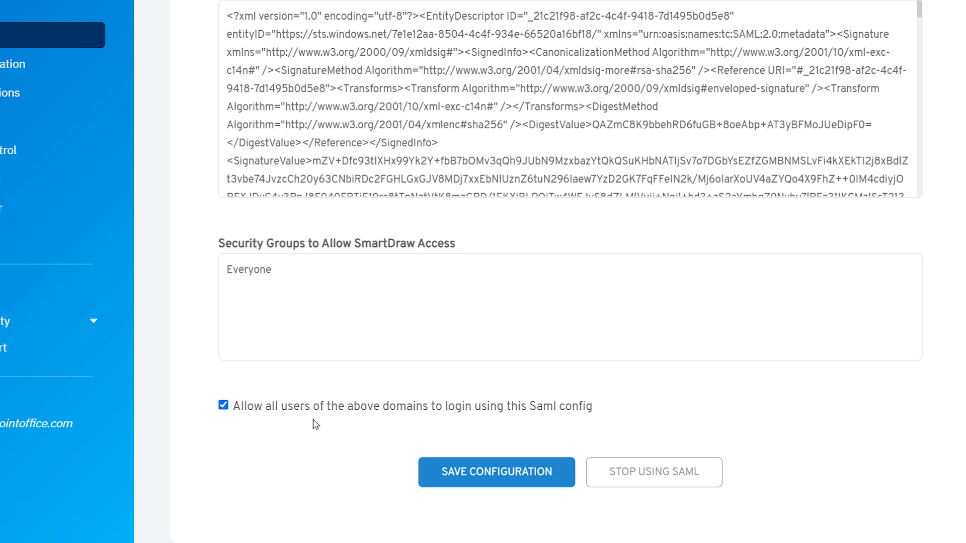
click(223, 405)
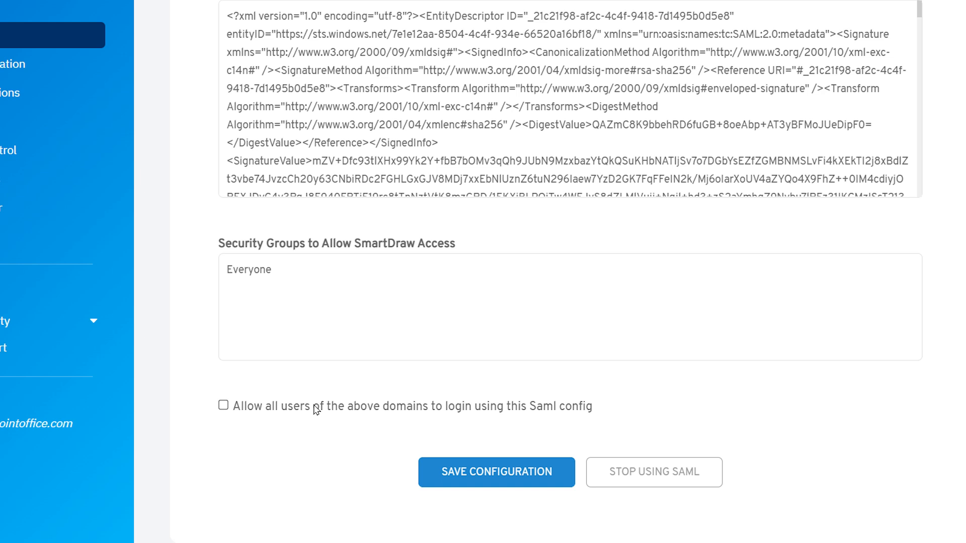
click(223, 405)
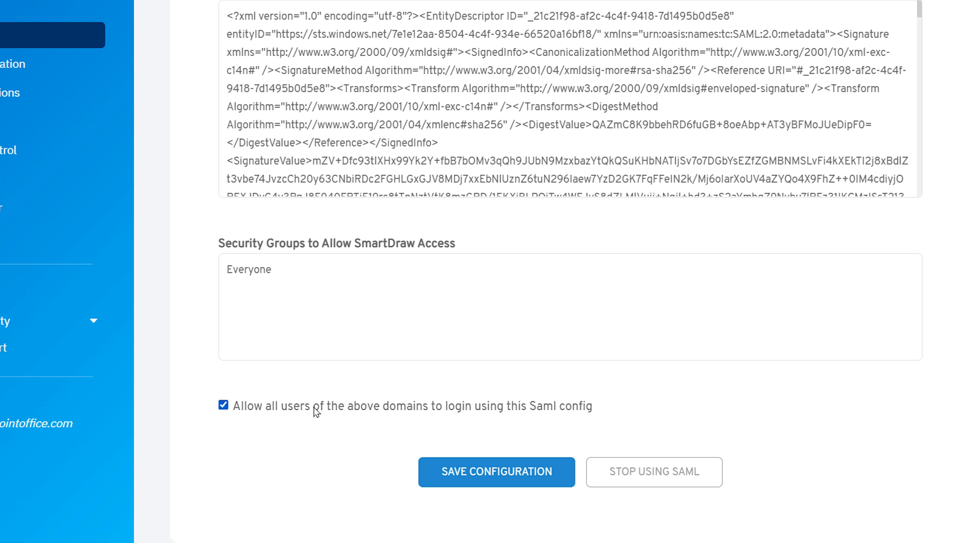